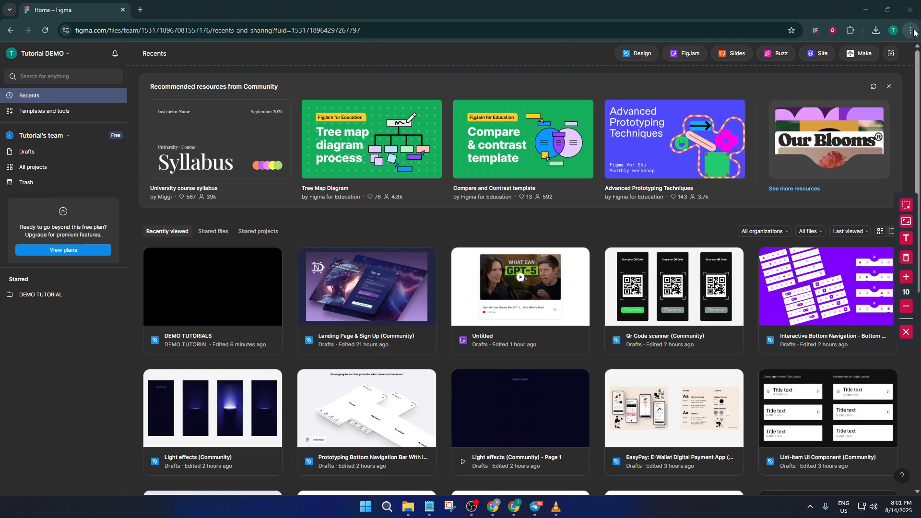
pyautogui.moveTo(914, 31)
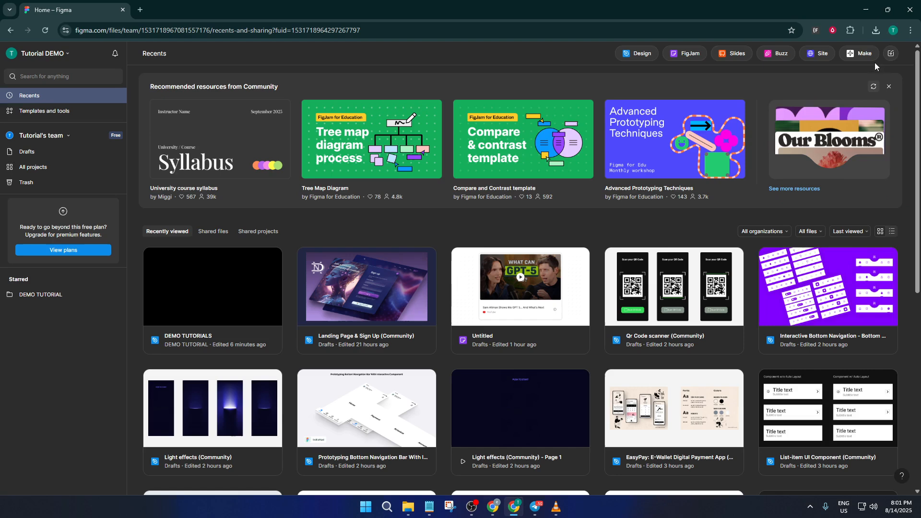
# - Open Chrome's three-dot main menu over the Figma home page
pyautogui.click(910, 30)
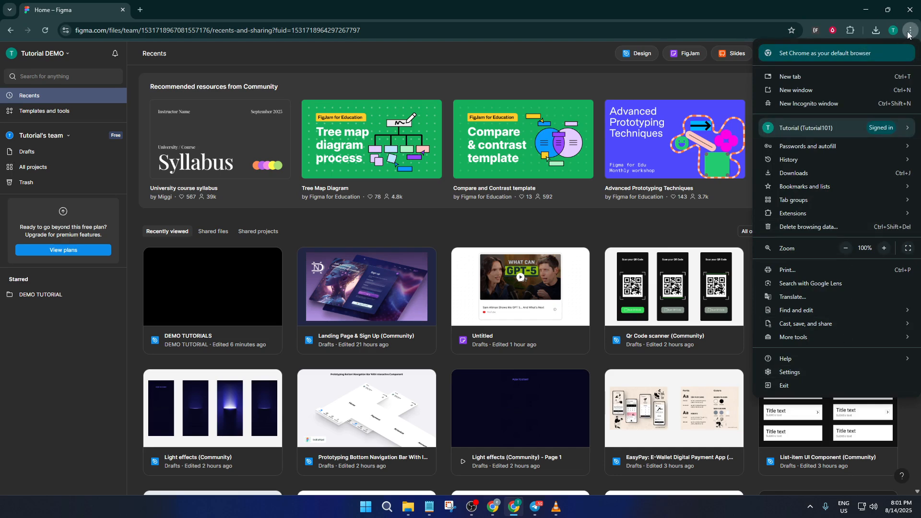
pyautogui.moveTo(856, 228)
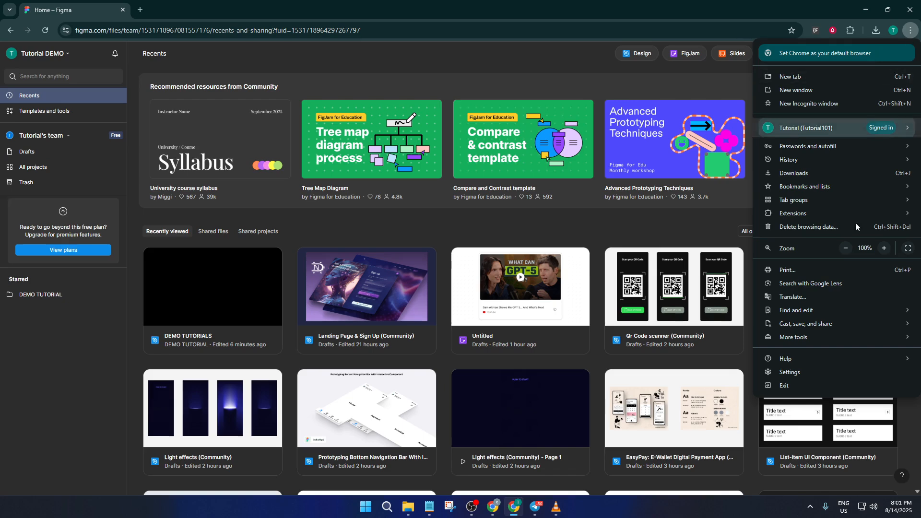
pyautogui.moveTo(789, 375)
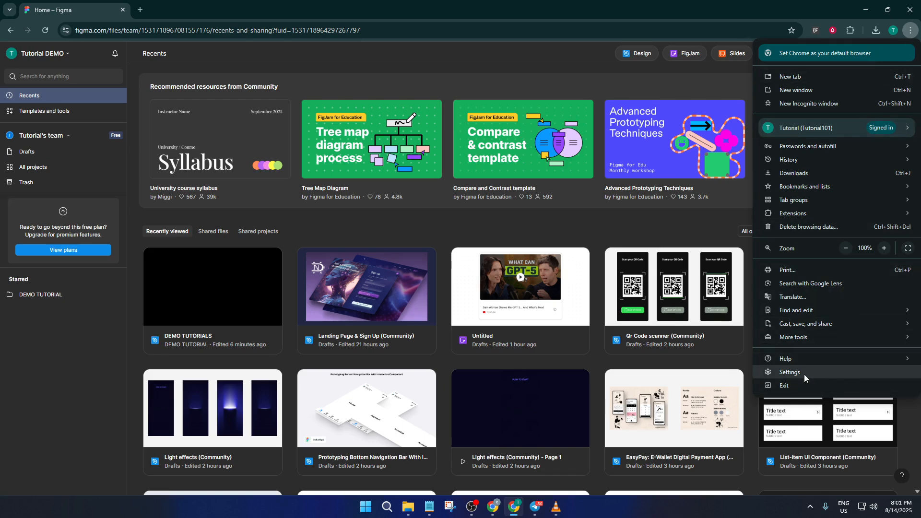
# - Go to Settings > Privacy and security > Delete browsing data
pyautogui.click(789, 371)
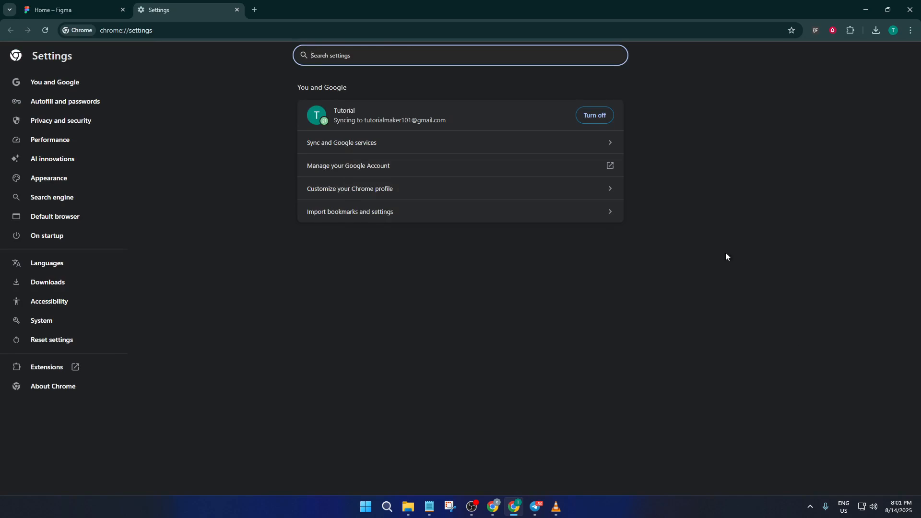
pyautogui.click(60, 120)
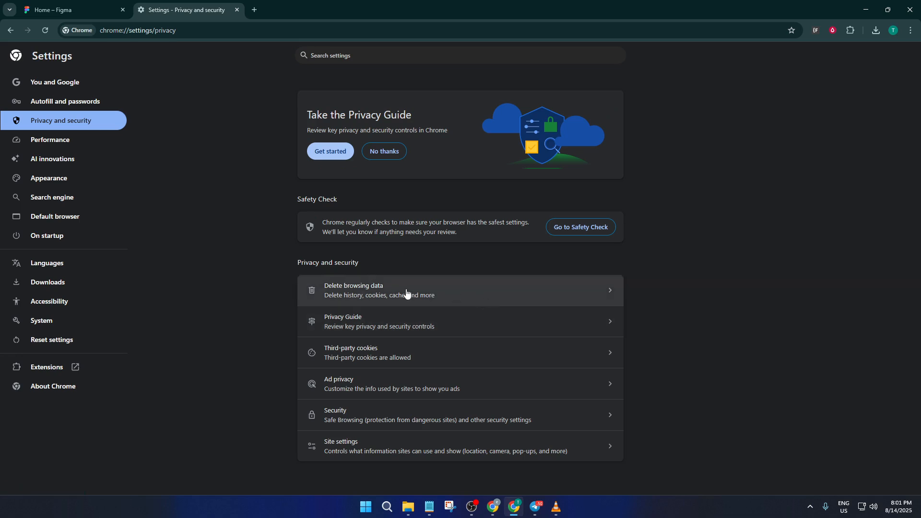
pyautogui.click(353, 289)
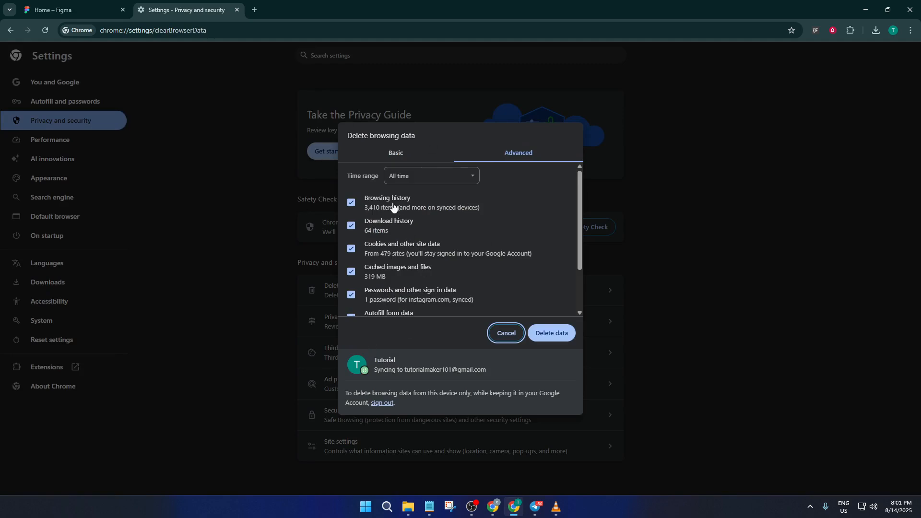
# - Check download history, cookies and cached images; leave browsing history and passwords unchecked
pyautogui.click(351, 202)
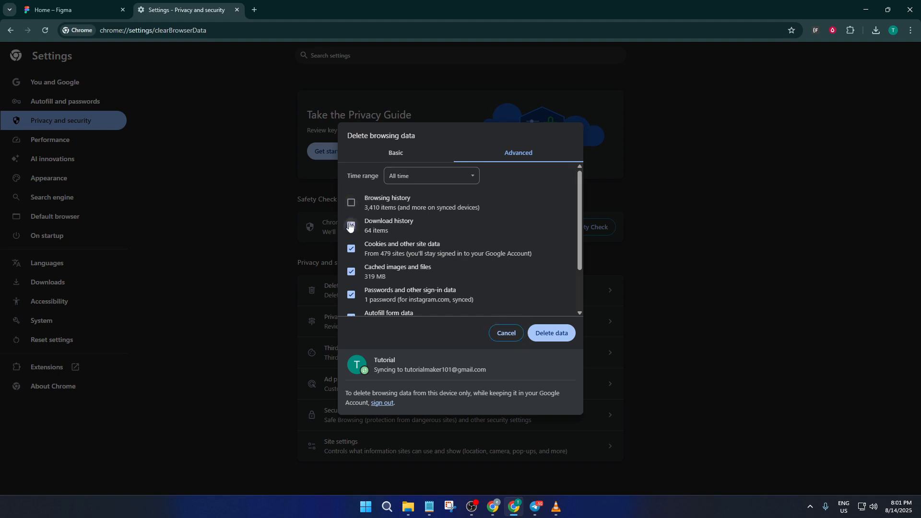
pyautogui.click(350, 248)
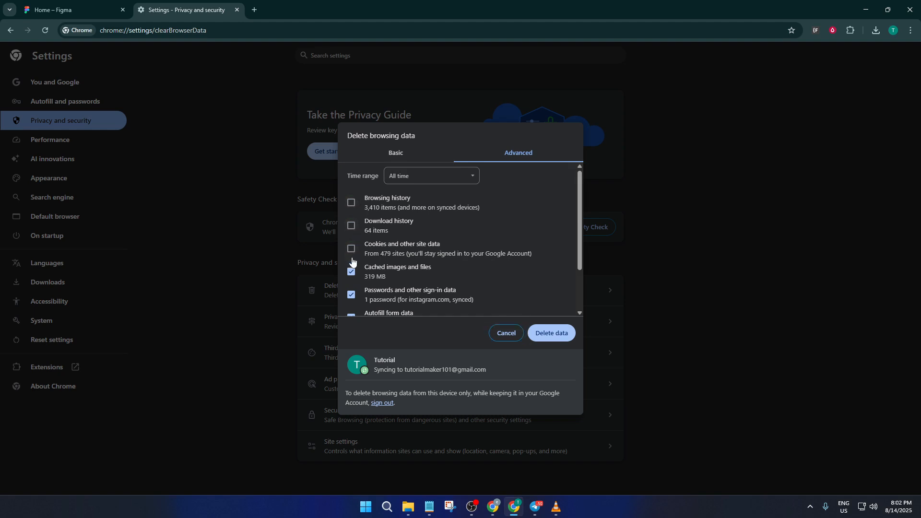
pyautogui.scroll(-3)
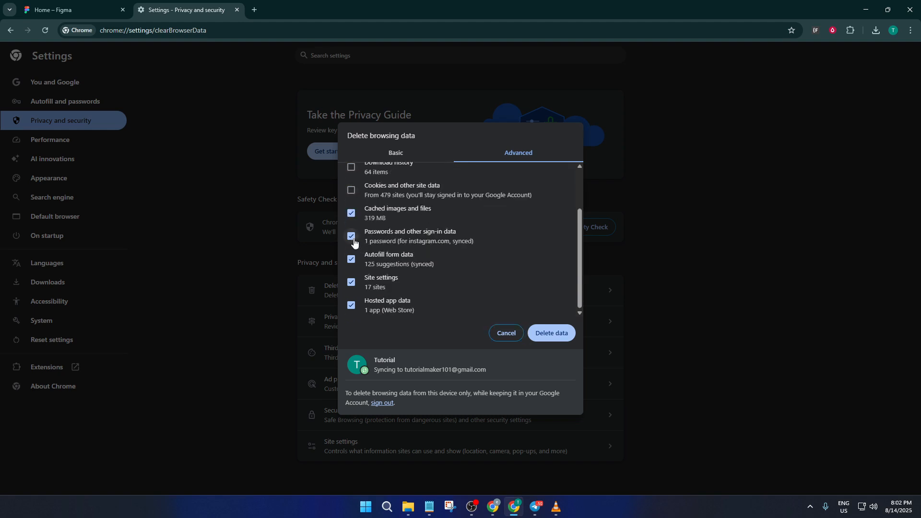
pyautogui.click(351, 236)
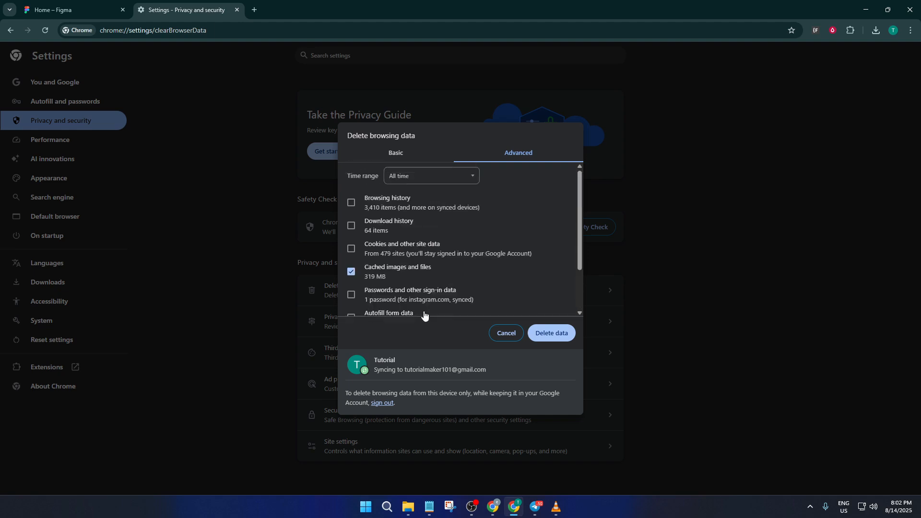
pyautogui.moveTo(395, 278)
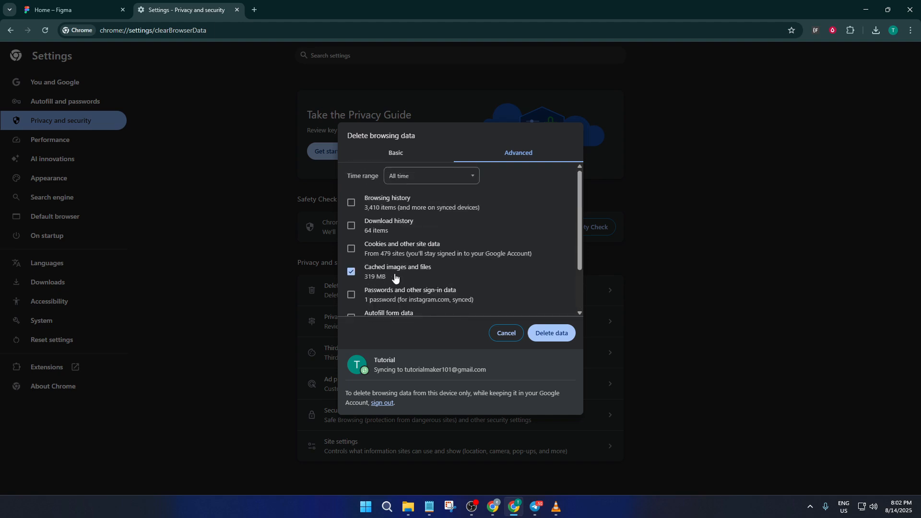
pyautogui.moveTo(398, 277)
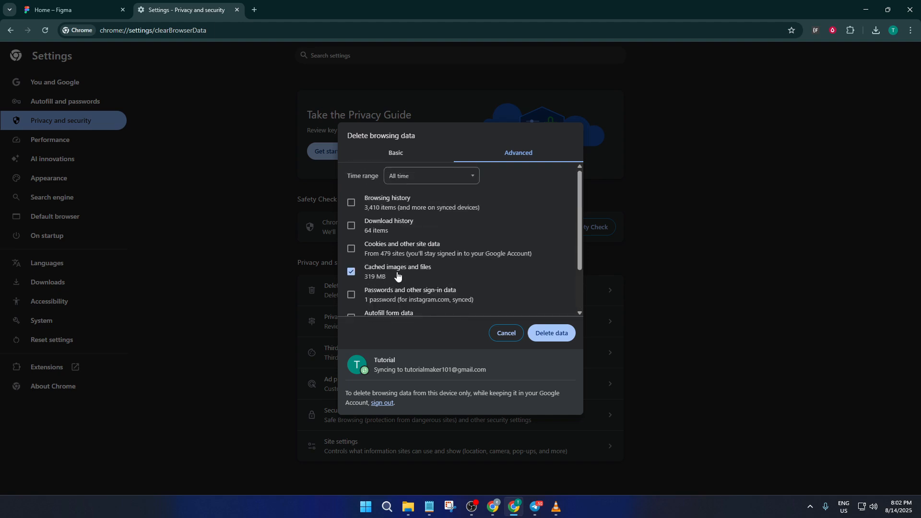
pyautogui.click(351, 248)
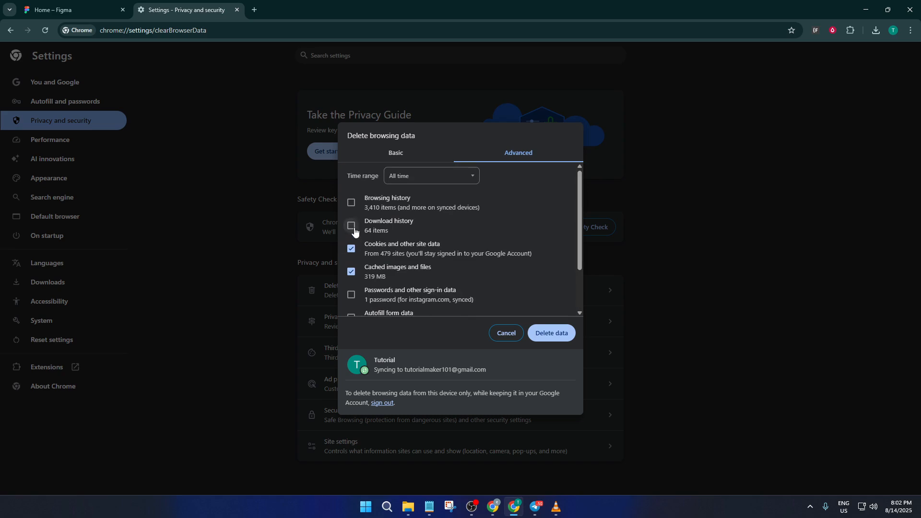
pyautogui.click(351, 226)
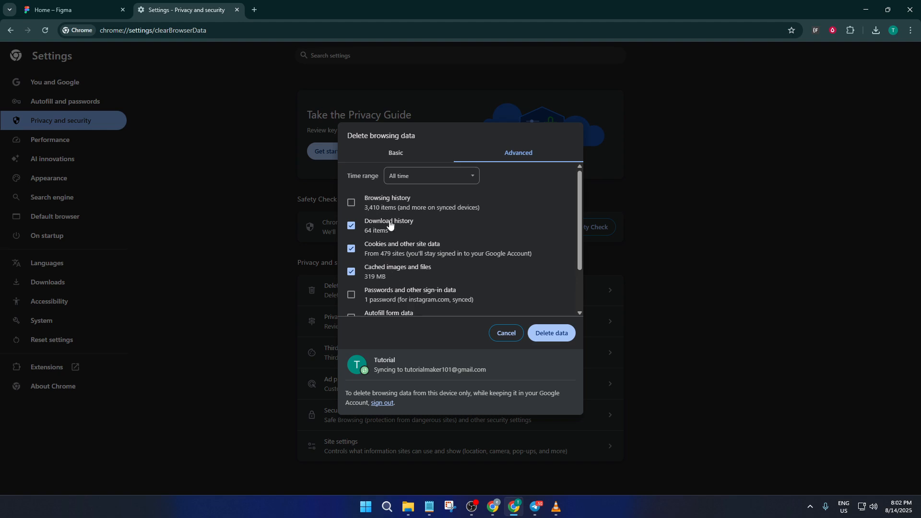
pyautogui.moveTo(414, 282)
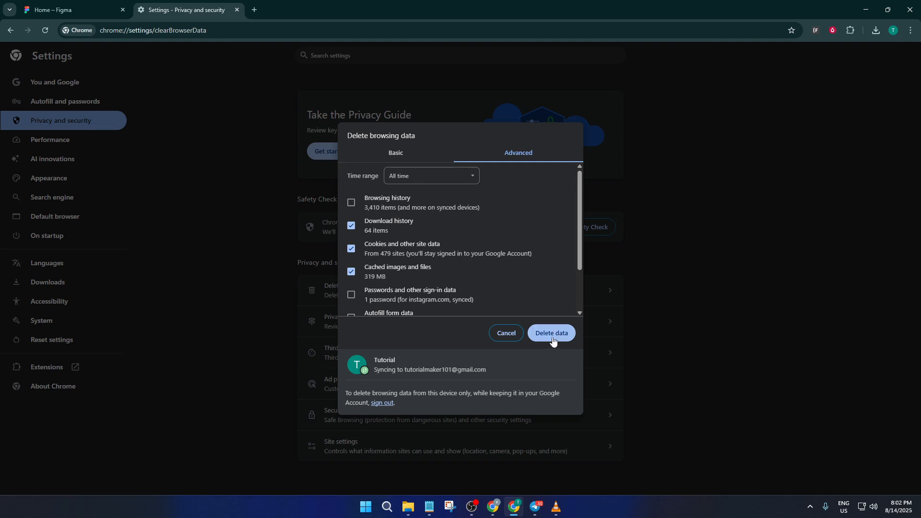
pyautogui.moveTo(557, 340)
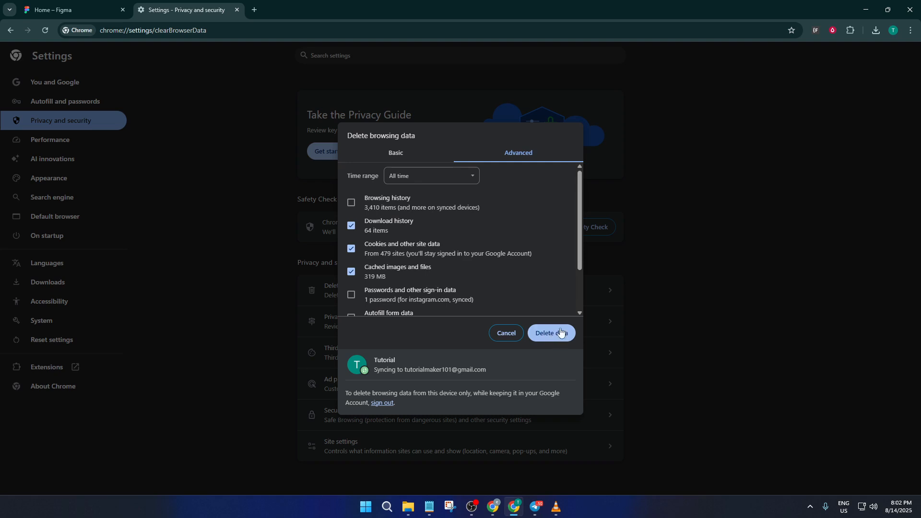
pyautogui.moveTo(658, 292)
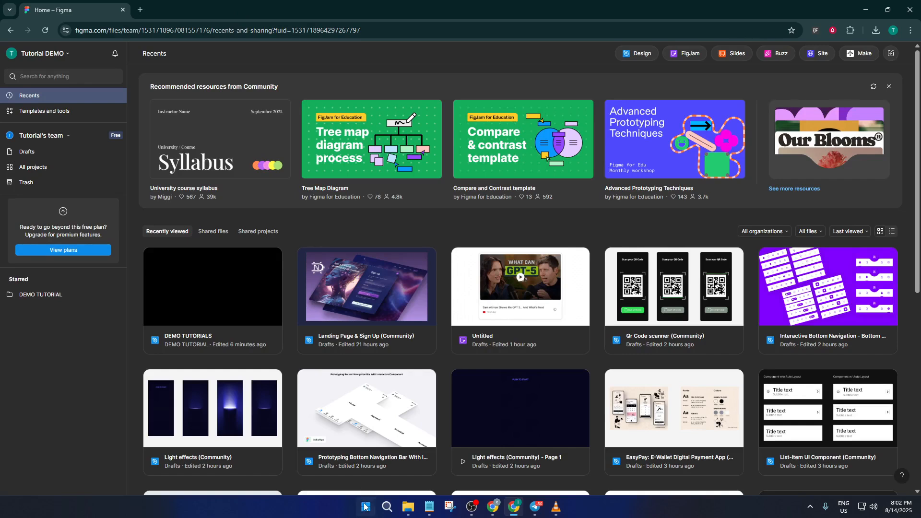
# - Open the Start menu's power options to restart Windows
pyautogui.click(365, 507)
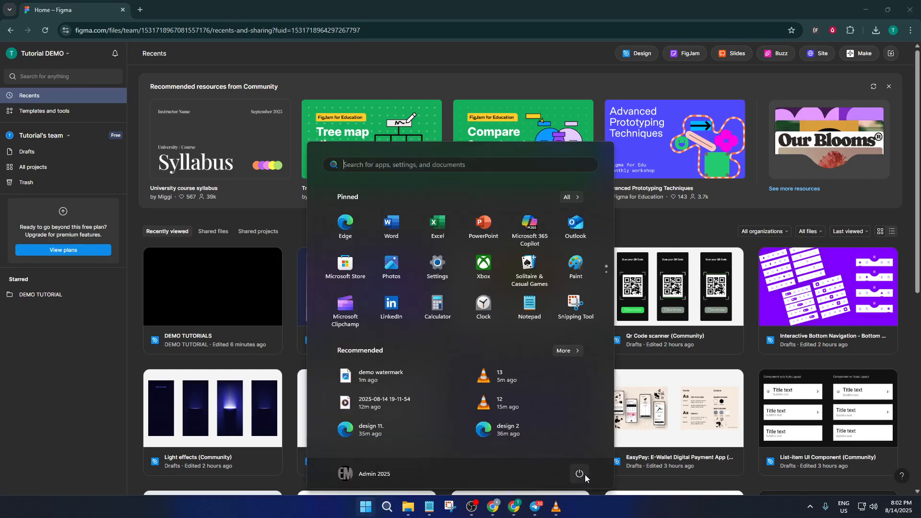
pyautogui.click(578, 473)
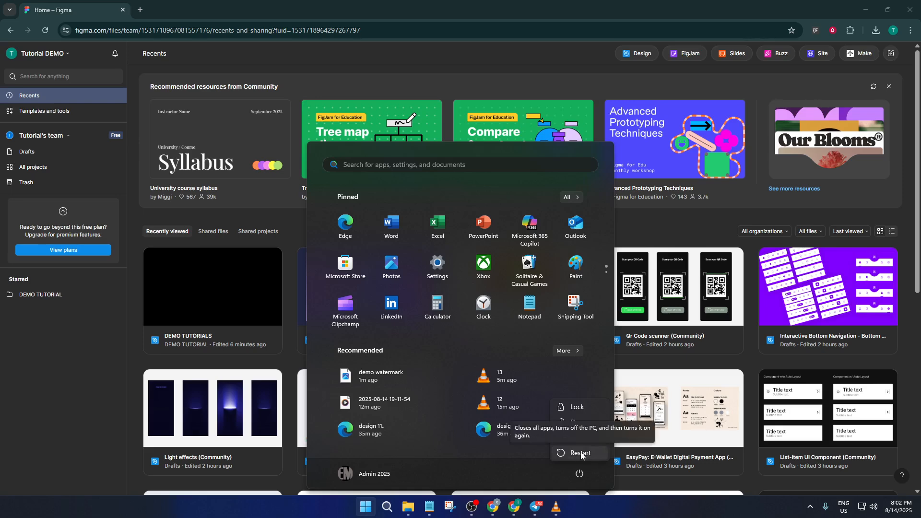
pyautogui.moveTo(588, 458)
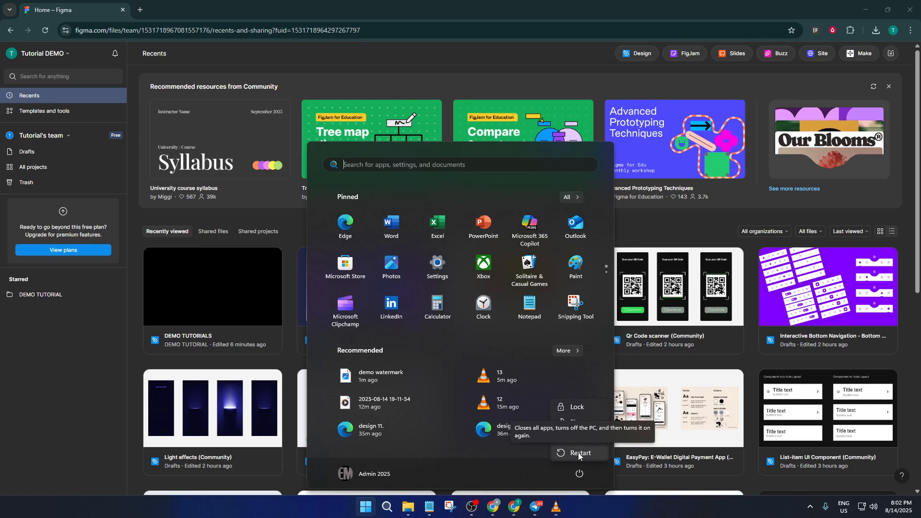
pyautogui.moveTo(601, 458)
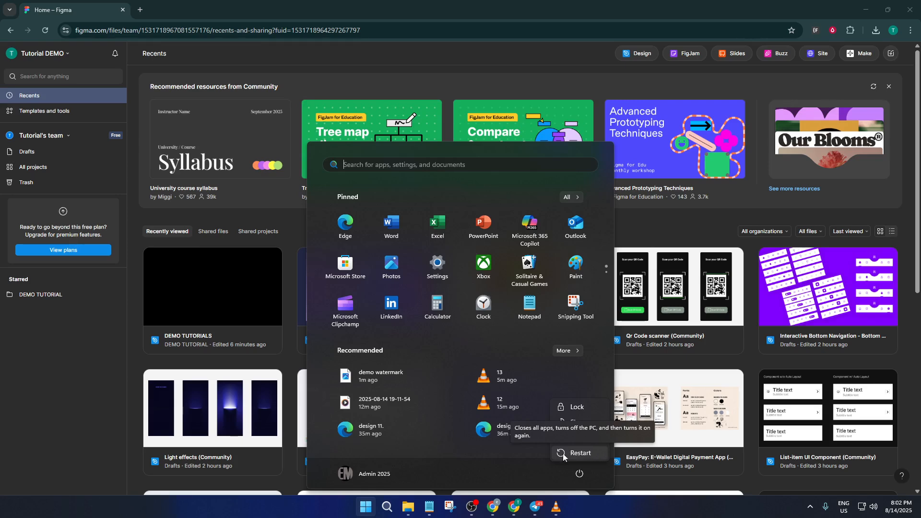
pyautogui.moveTo(574, 459)
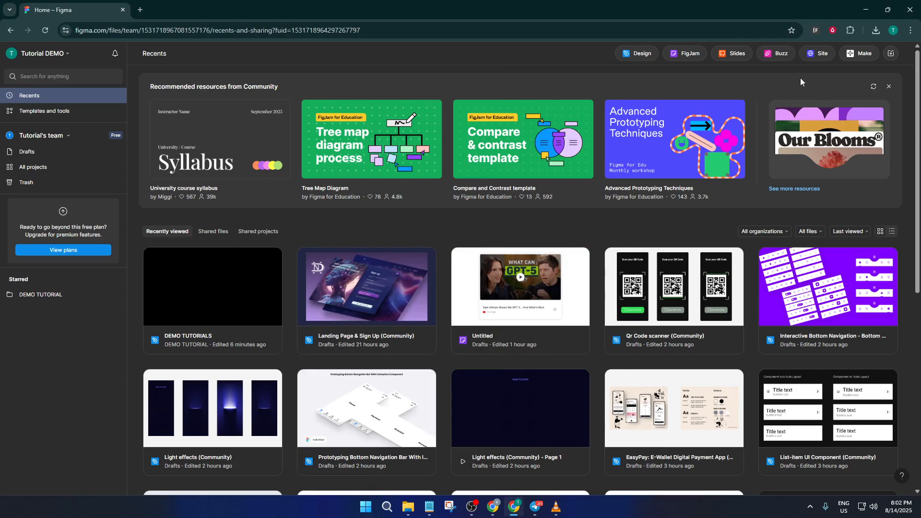
pyautogui.moveTo(214, 277)
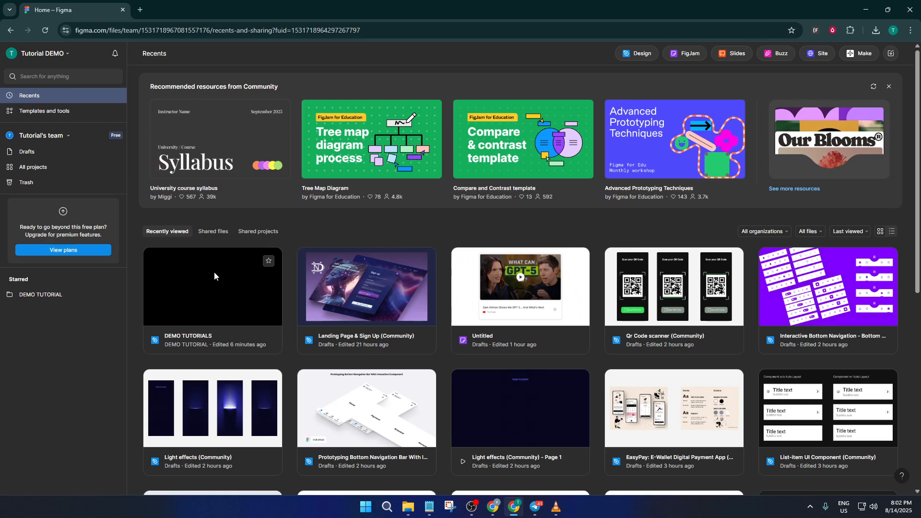
# - Open the DEMO TUTORIALS file from Figma's Recents page
pyautogui.click(212, 287)
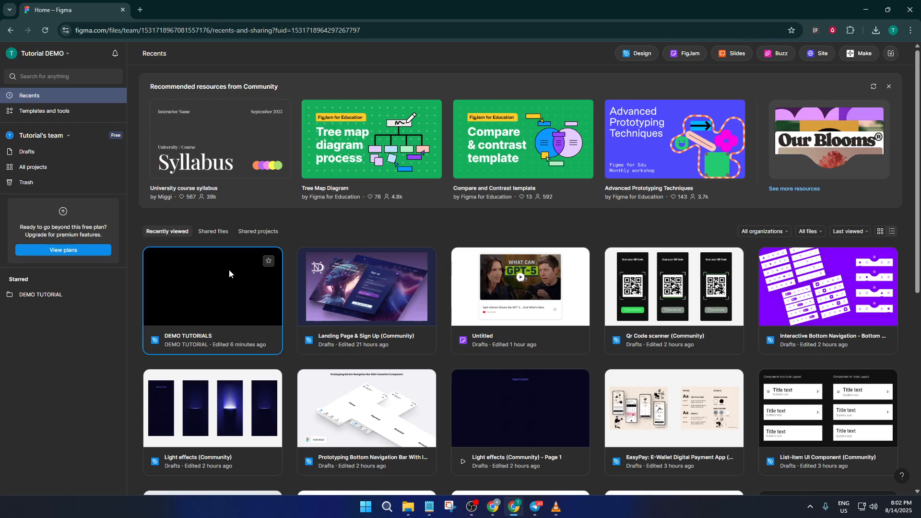
pyautogui.doubleClick(212, 286)
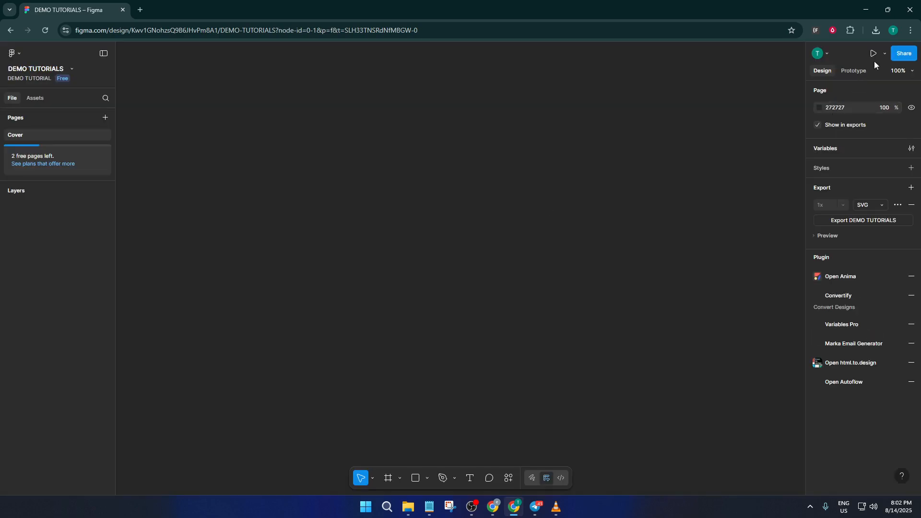
# - Switch the Present dropdown to Preview
pyautogui.click(884, 53)
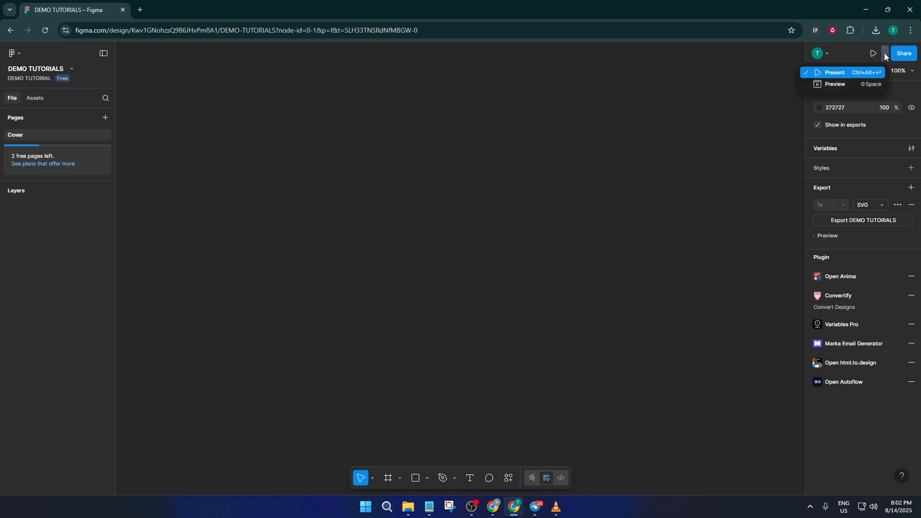
pyautogui.moveTo(834, 84)
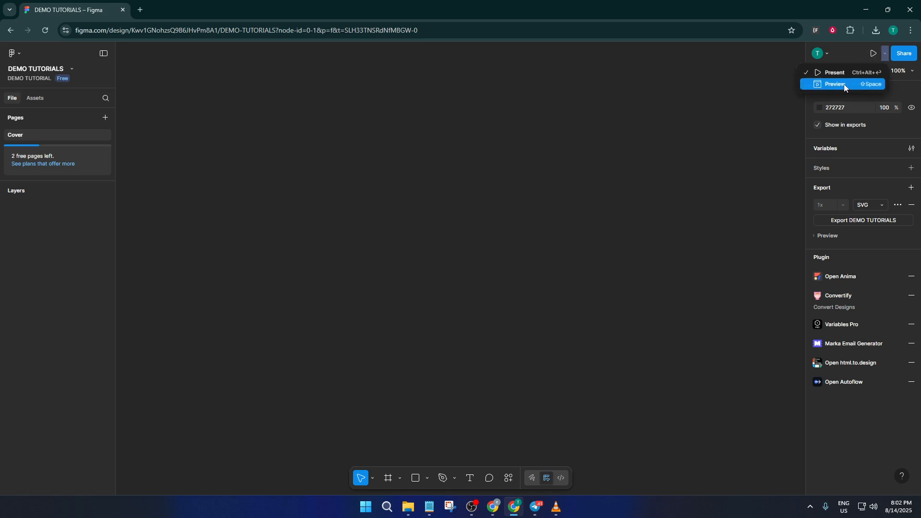
pyautogui.click(834, 84)
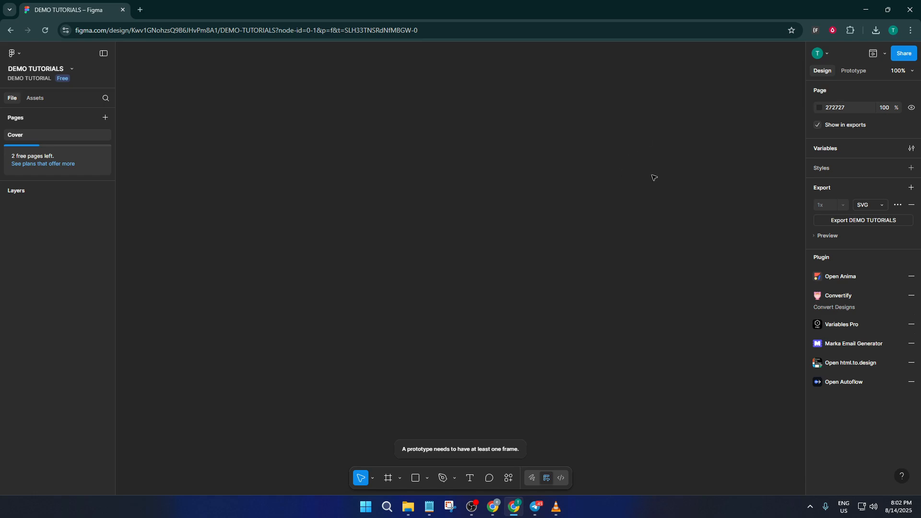
pyautogui.moveTo(480, 124)
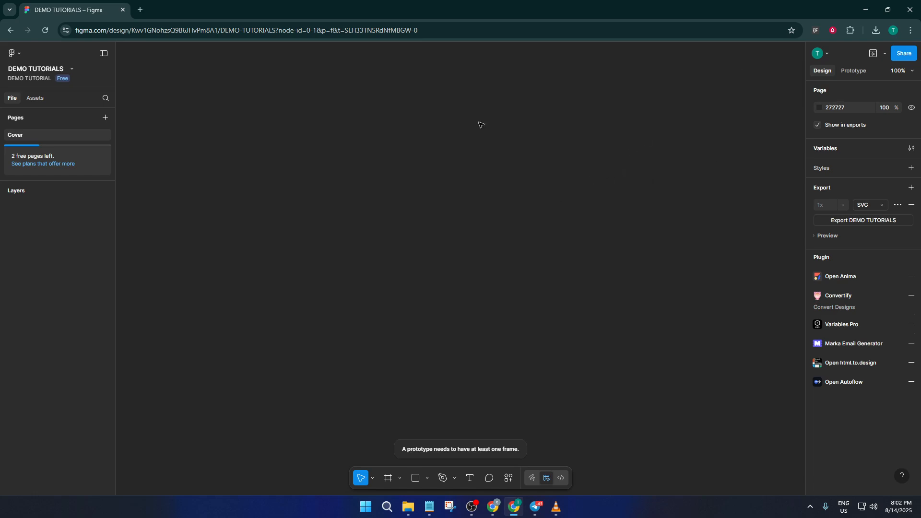
# - Create Frame 1 on the Cover page and open the preview panel beside it
pyautogui.click(387, 482)
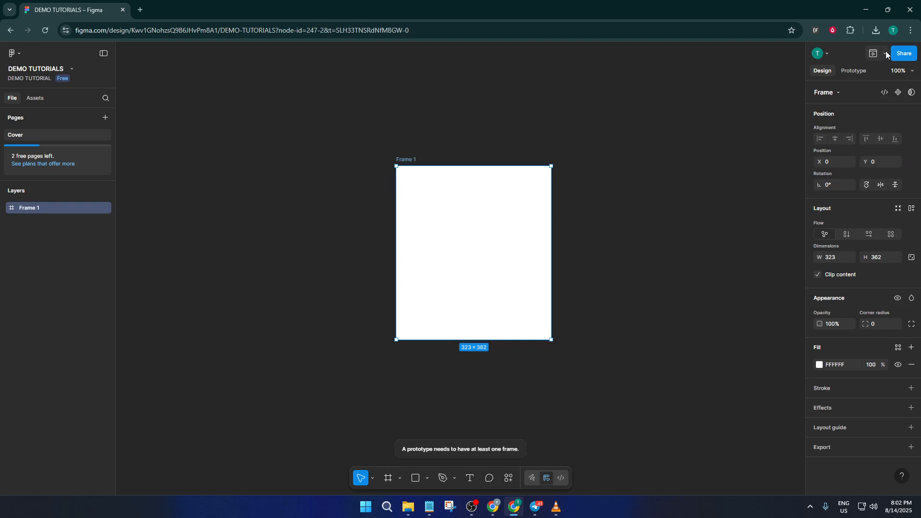
pyautogui.click(873, 53)
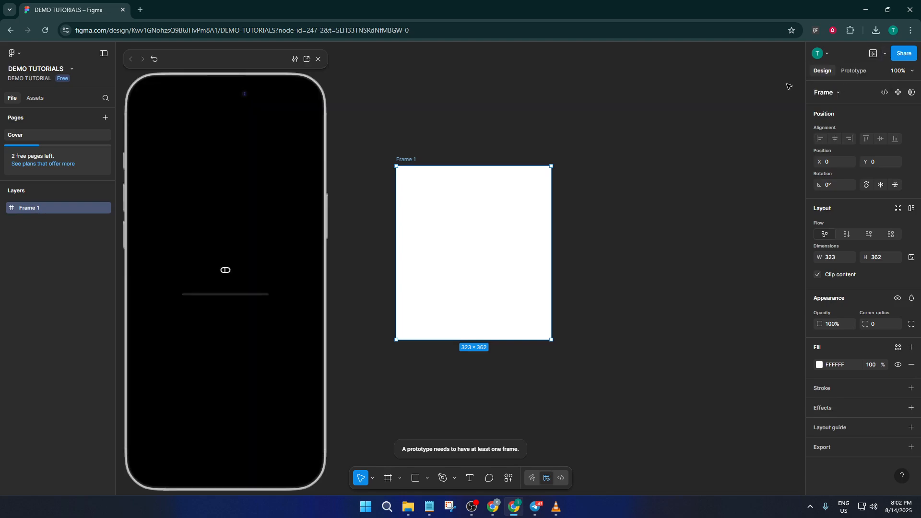